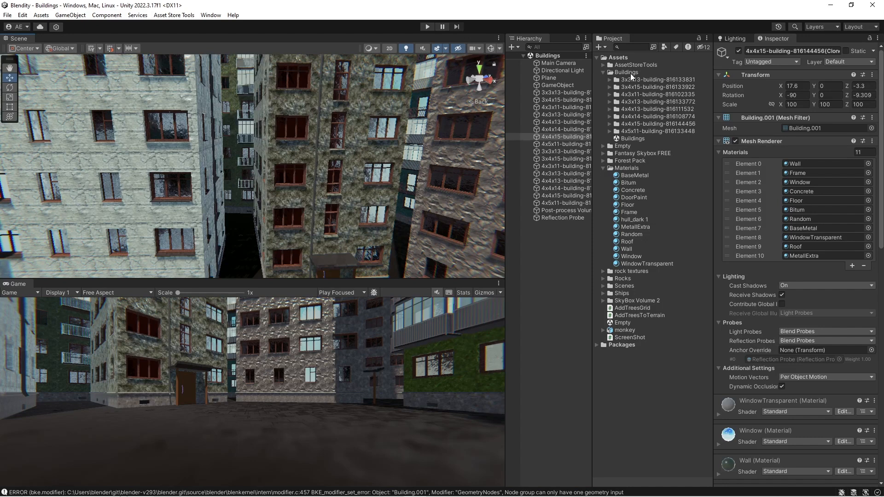
Bring up Blendity's Building Parameters window for the Buildings folder with default settings
{"action": "left_click", "coordinate": [626, 72]}
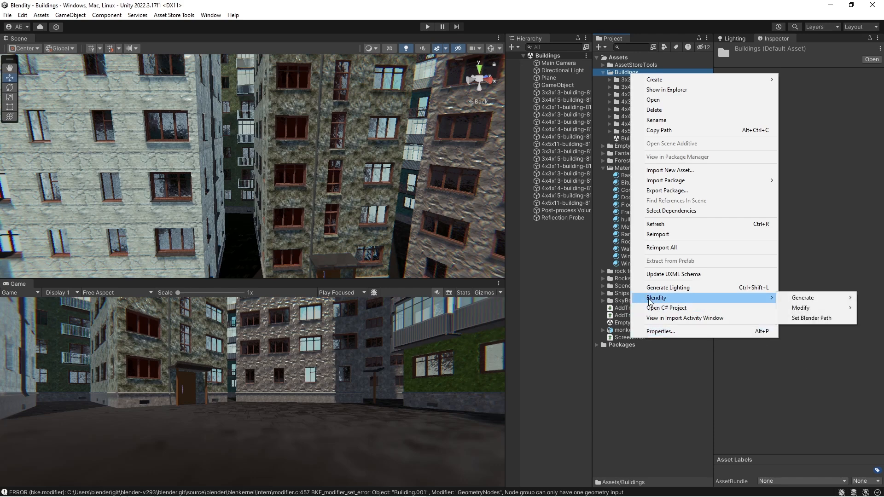
{"action": "mouse_move", "coordinate": [672, 303]}
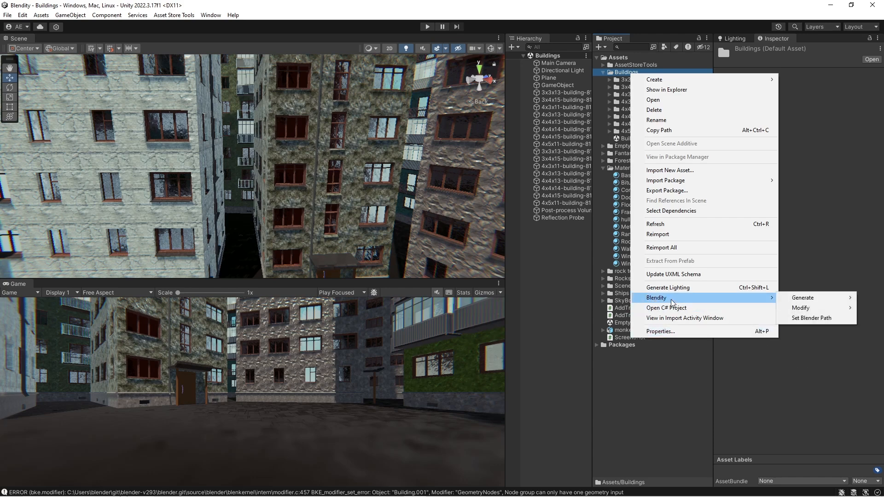
{"action": "mouse_move", "coordinate": [768, 305]}
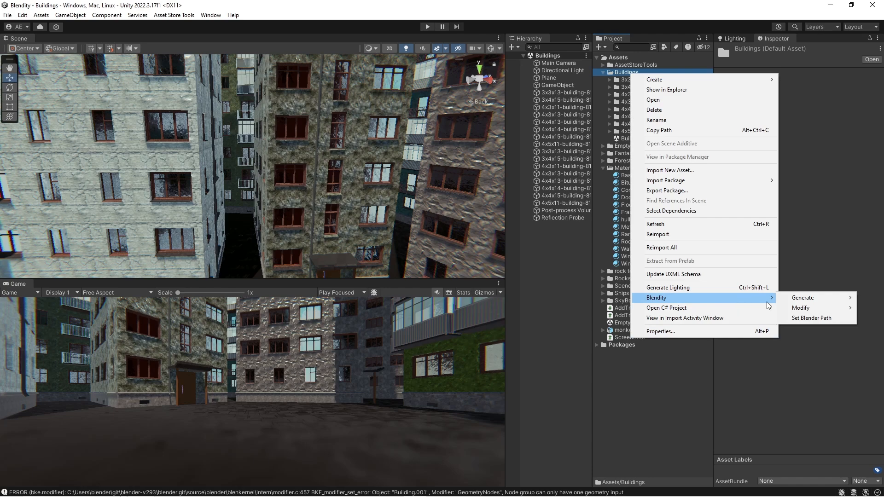
{"action": "left_click", "coordinate": [801, 298]}
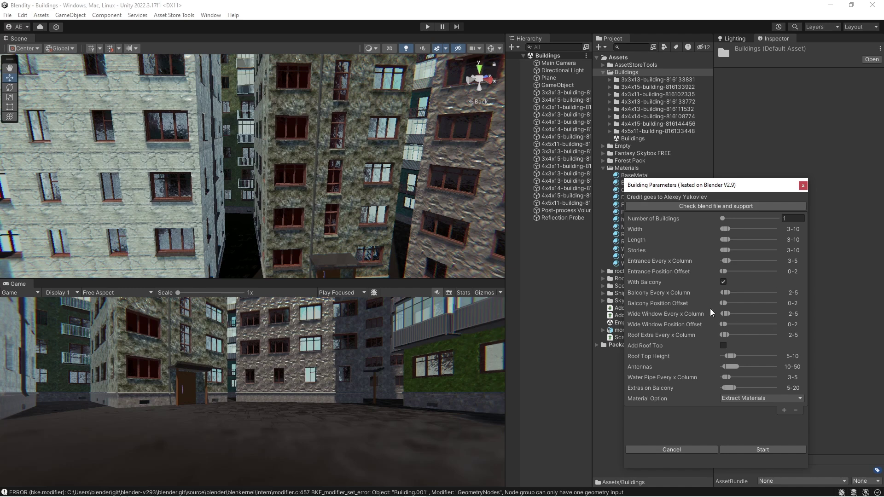
{"action": "mouse_move", "coordinate": [802, 185]}
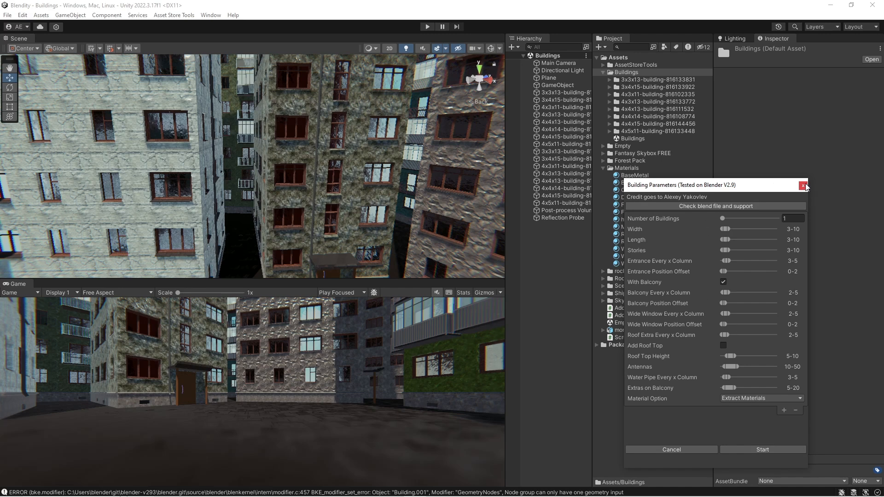
{"action": "mouse_move", "coordinate": [805, 187]}
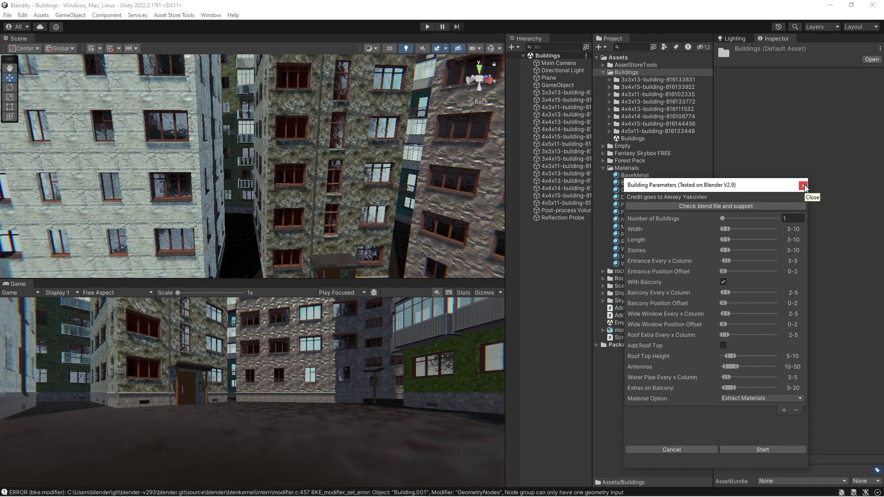
Dismiss the Building Parameters window without generating any buildings
{"action": "left_click", "coordinate": [802, 186]}
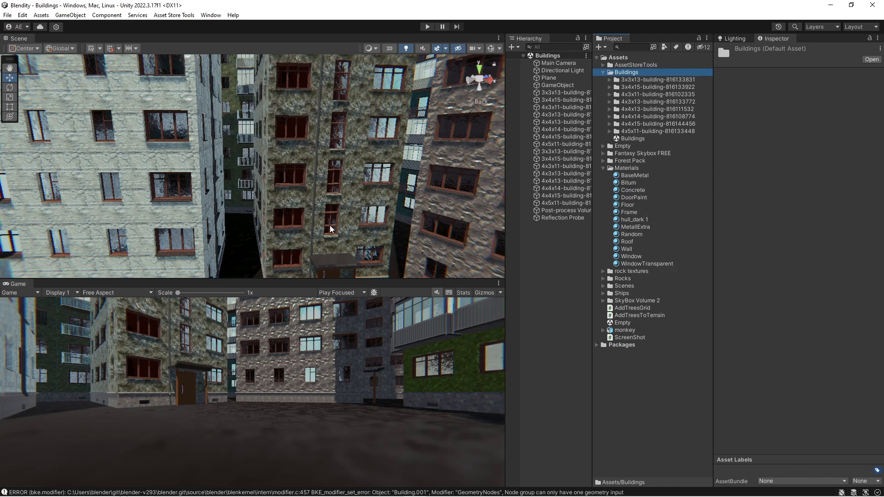
{"action": "mouse_move", "coordinate": [296, 215]}
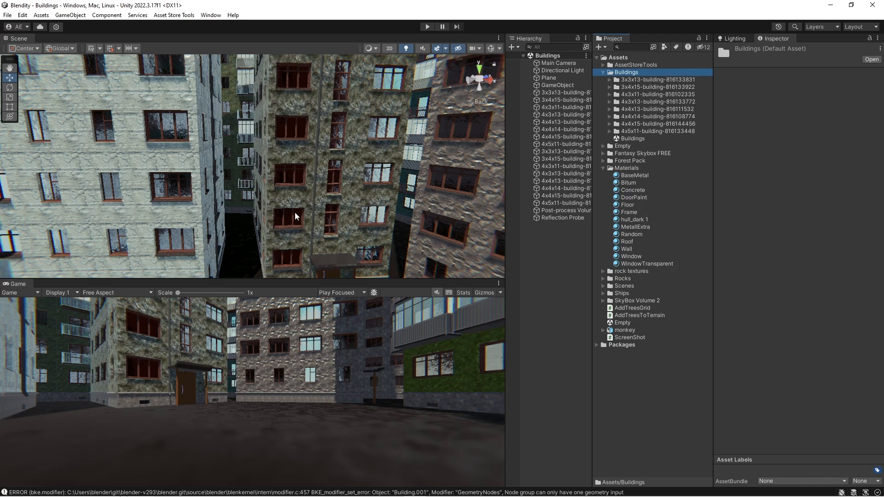
{"action": "mouse_move", "coordinate": [268, 147]}
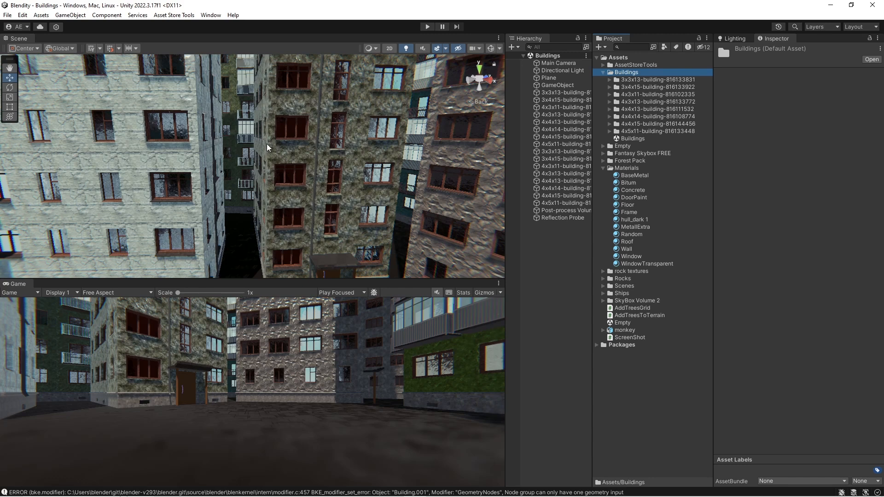
{"action": "mouse_move", "coordinate": [631, 103]}
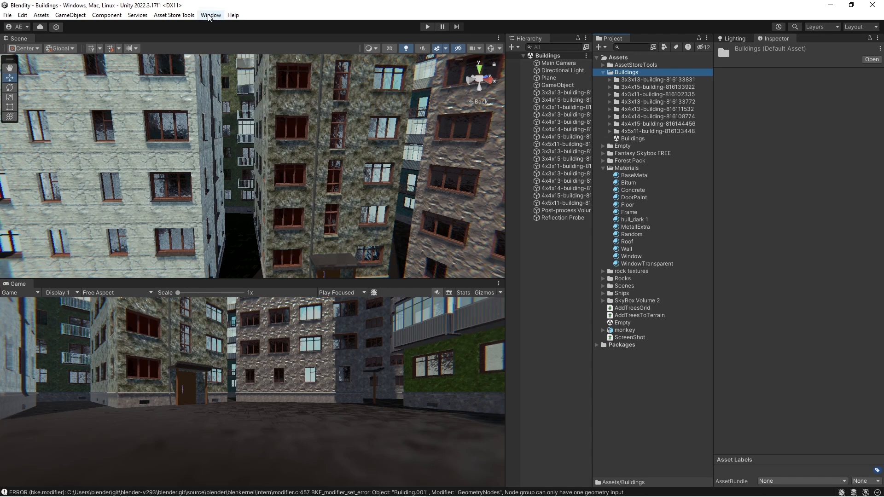
{"action": "left_click", "coordinate": [210, 15]}
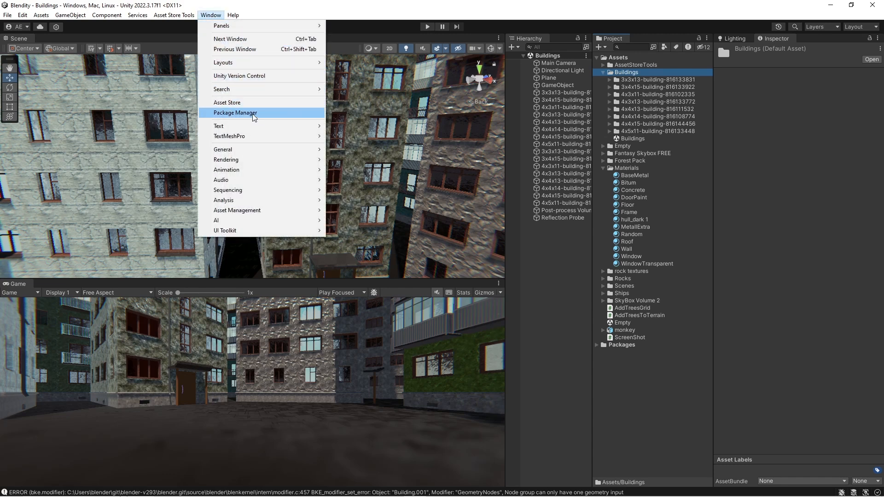
{"action": "left_click", "coordinate": [235, 113]}
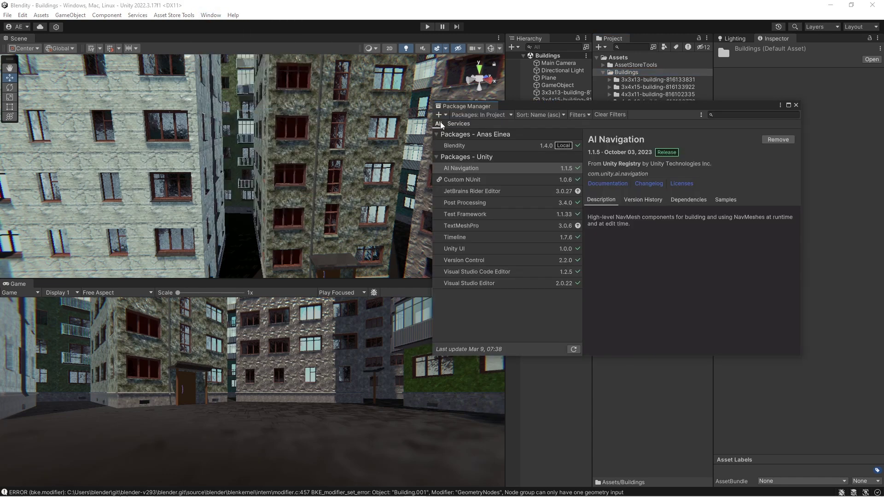
{"action": "left_click", "coordinate": [440, 115]}
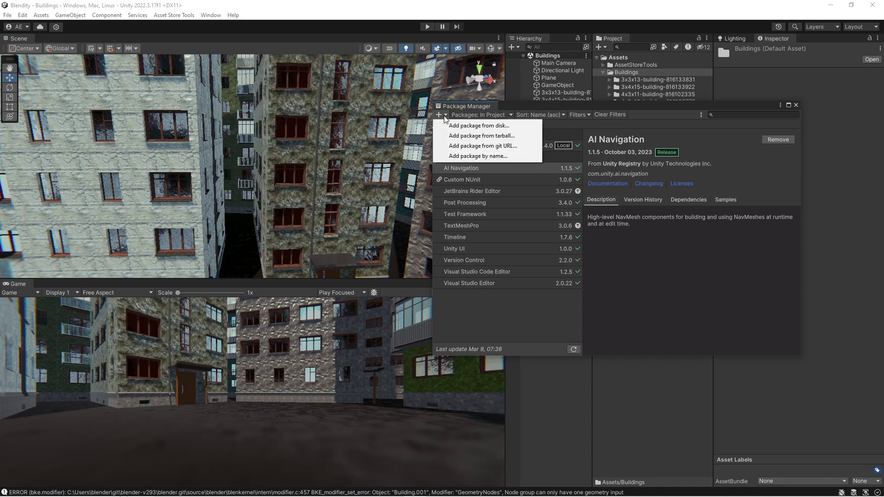
{"action": "mouse_move", "coordinate": [480, 136]}
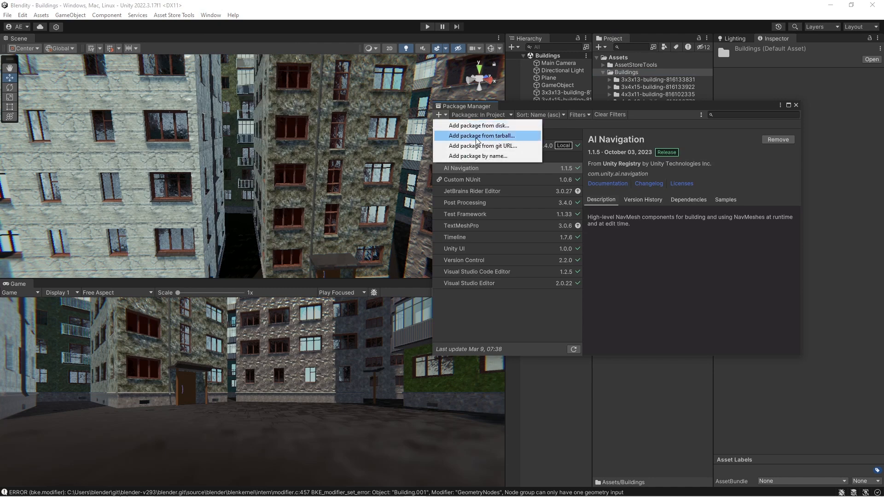
{"action": "mouse_move", "coordinate": [503, 137]}
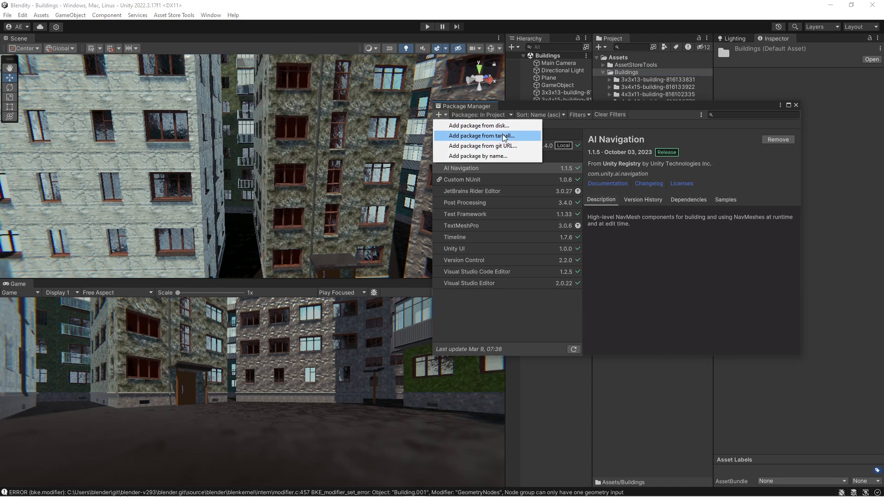
{"action": "mouse_move", "coordinate": [528, 139]}
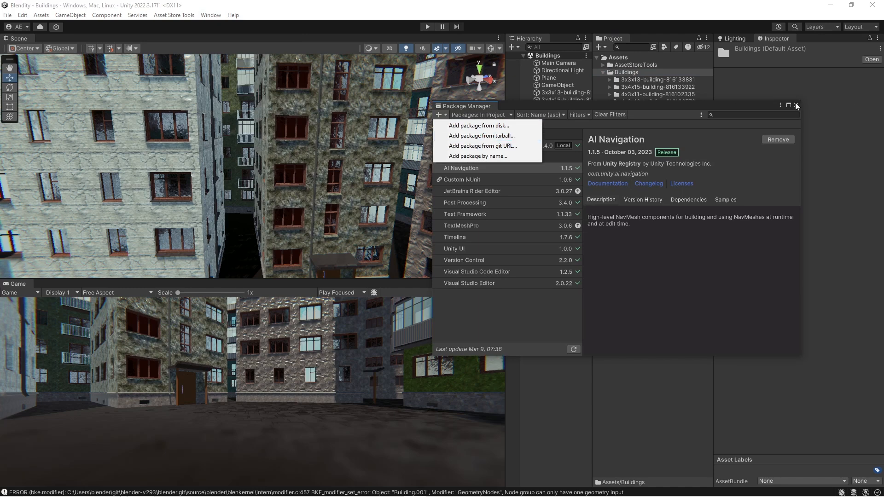
{"action": "left_click", "coordinate": [795, 106]}
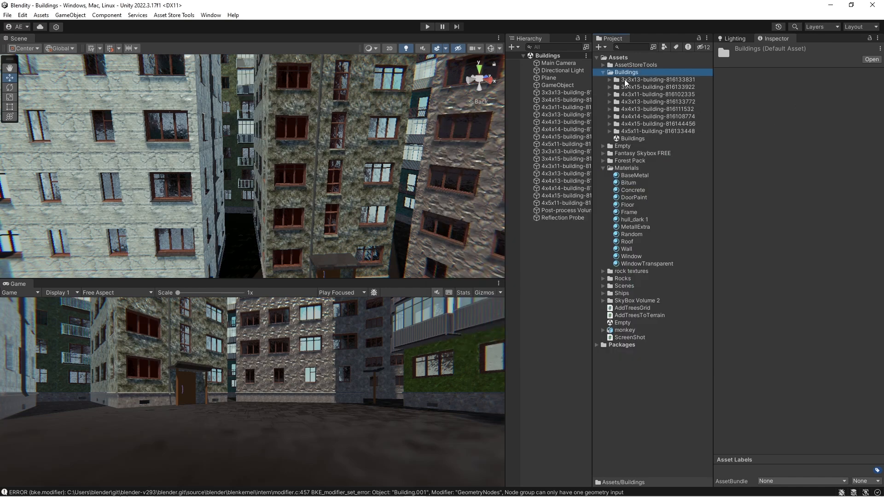
Show the Buildings folder's context menu with Blendity's generate options
{"action": "right_click", "coordinate": [625, 82]}
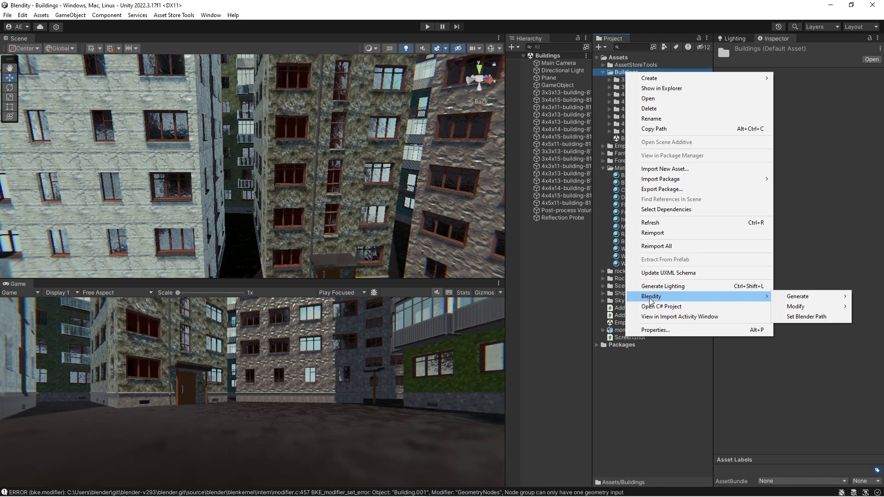
{"action": "mouse_move", "coordinate": [794, 306]}
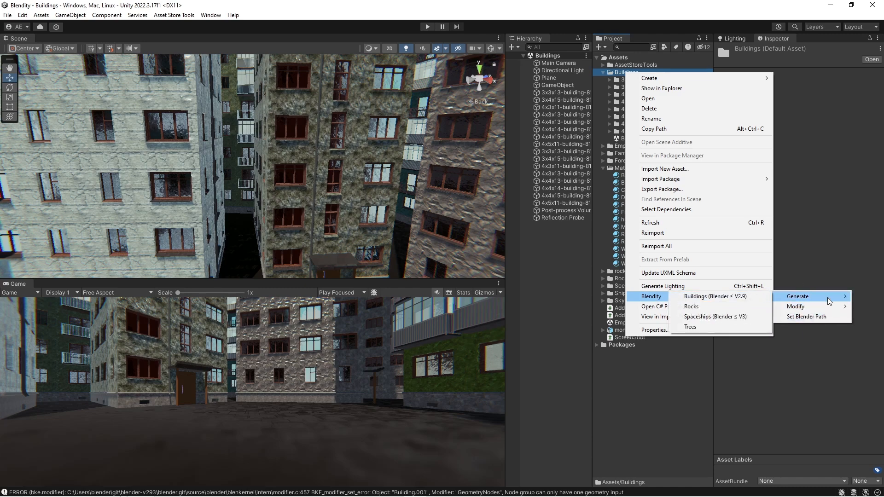
{"action": "mouse_move", "coordinate": [828, 299]}
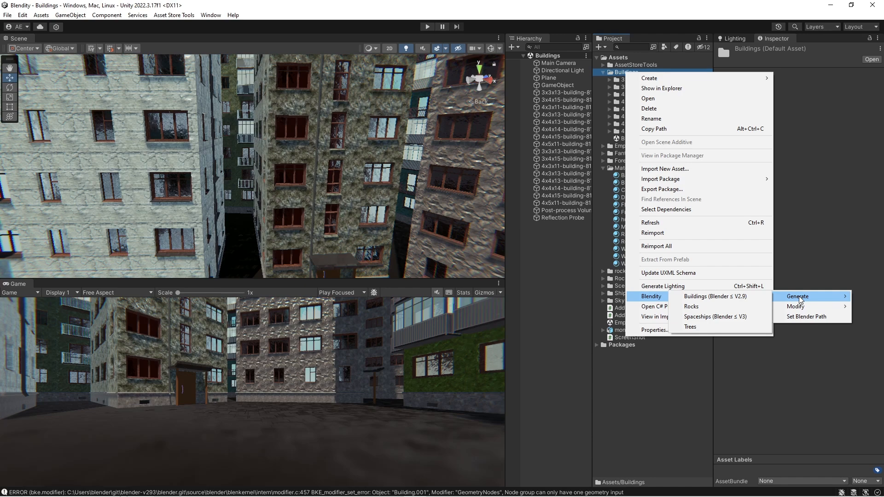
{"action": "mouse_move", "coordinate": [785, 302]}
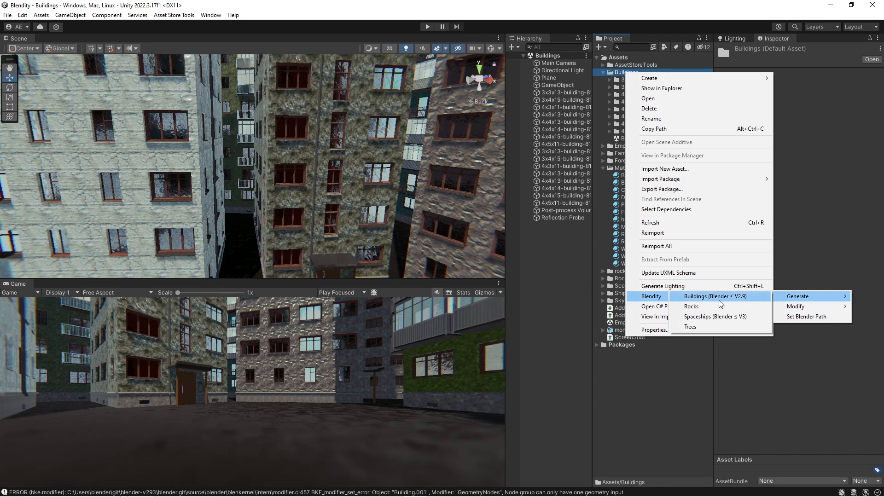
{"action": "mouse_move", "coordinate": [738, 300]}
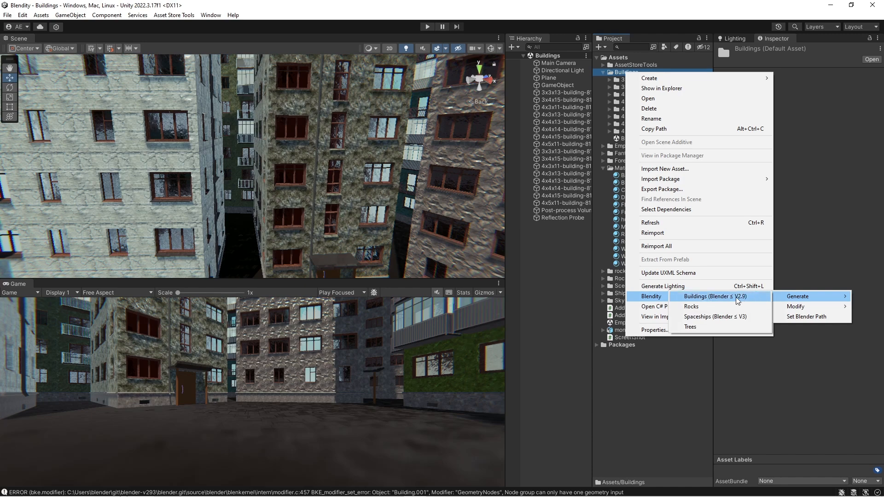
{"action": "mouse_move", "coordinate": [743, 300]}
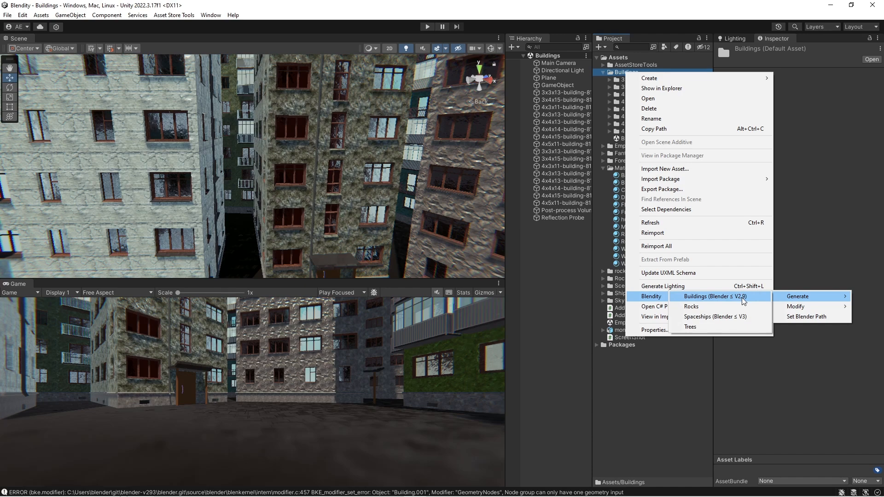
{"action": "mouse_move", "coordinate": [745, 300]}
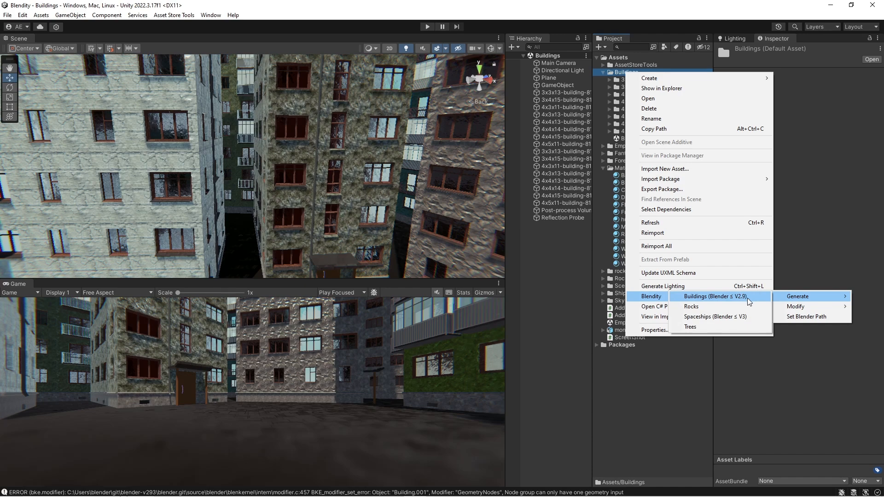
{"action": "mouse_move", "coordinate": [650, 298]}
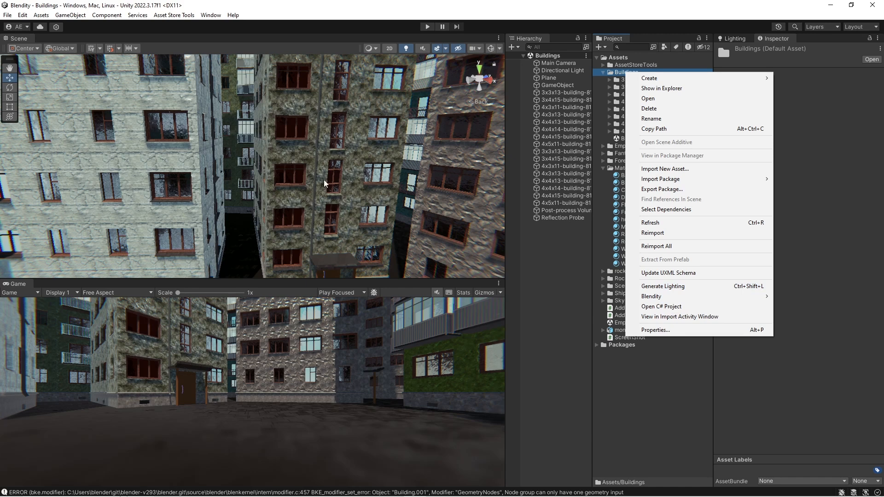
{"action": "mouse_move", "coordinate": [624, 87]}
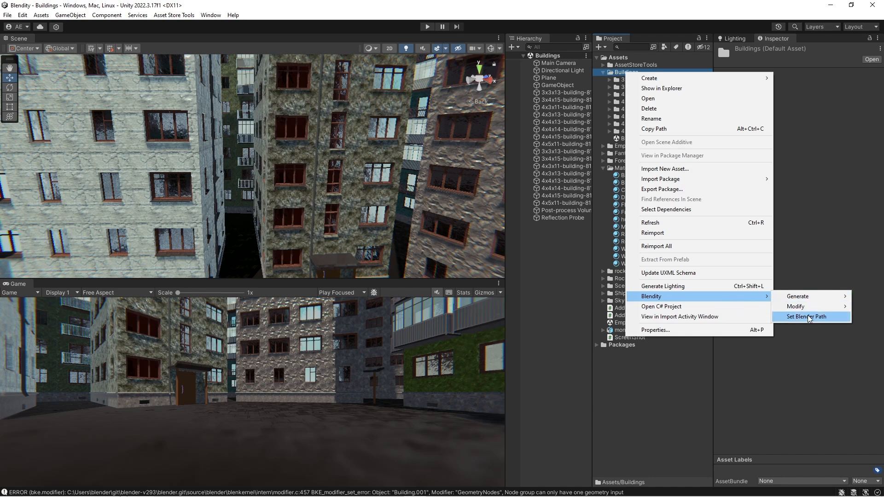
{"action": "mouse_move", "coordinate": [823, 322]}
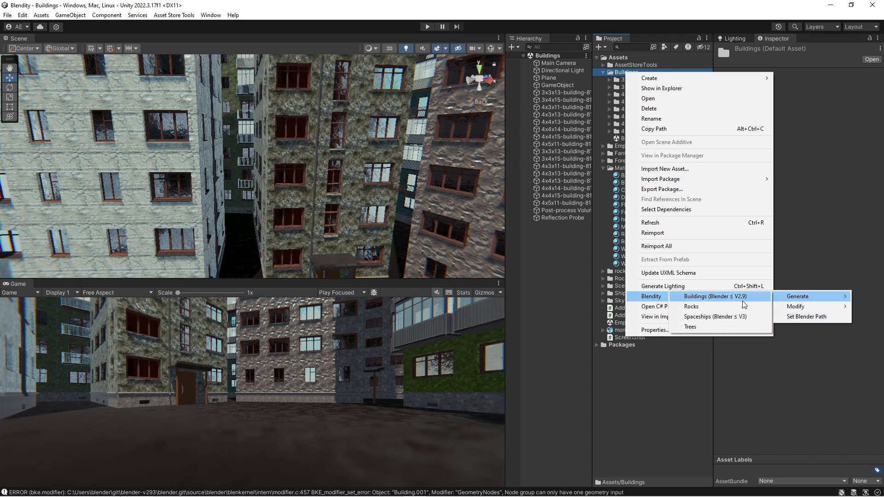
{"action": "mouse_move", "coordinate": [732, 298]}
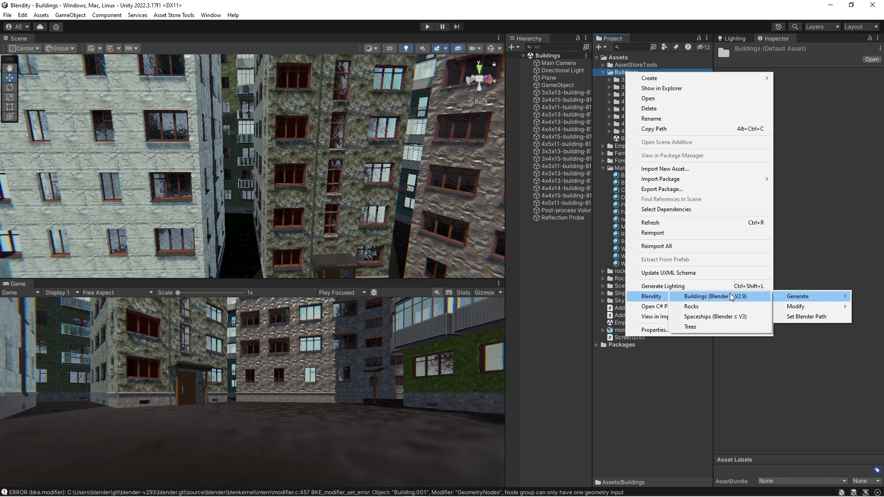
{"action": "mouse_move", "coordinate": [743, 302]}
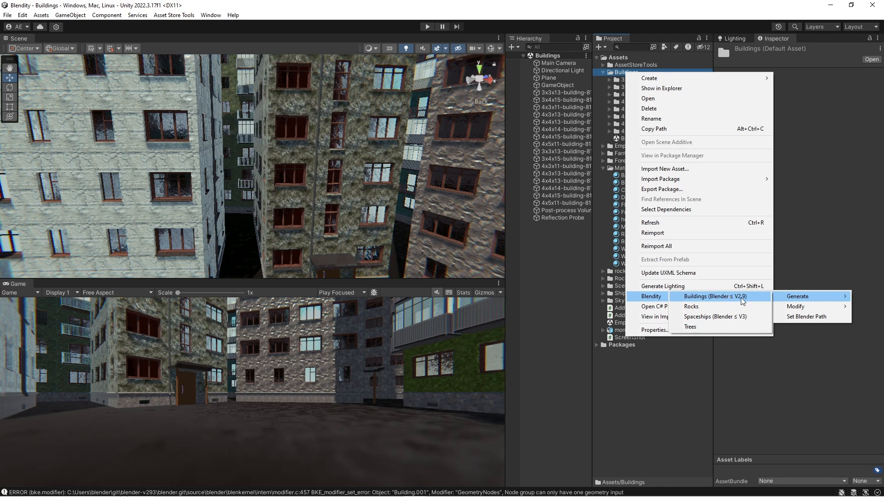
{"action": "mouse_move", "coordinate": [651, 233]}
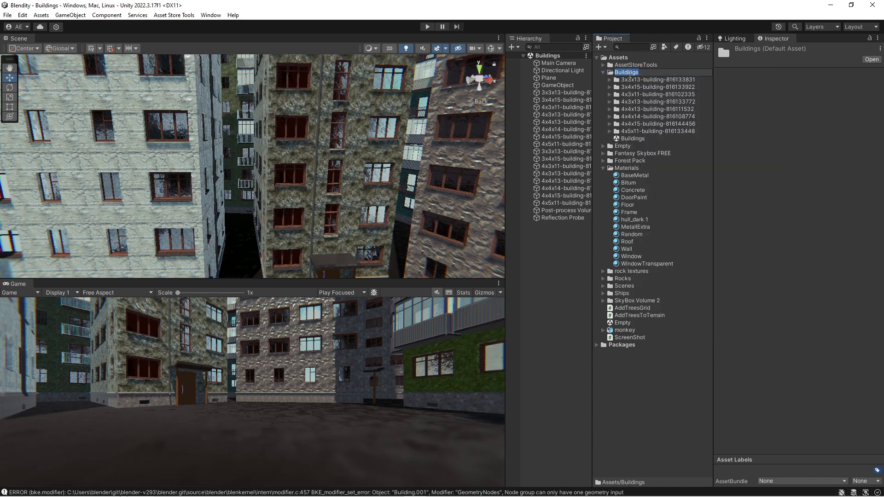
Reopen the Buildings folder's actions after inspecting a generated building clone
{"action": "right_click", "coordinate": [626, 72]}
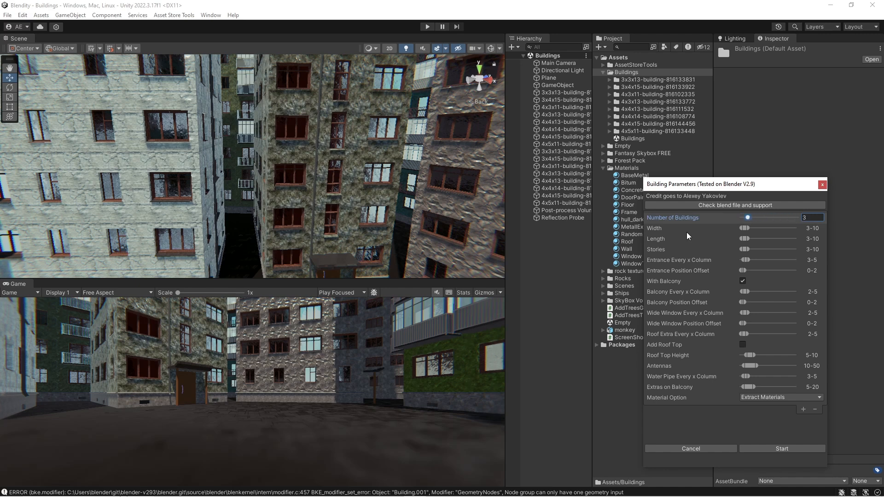
{"action": "mouse_move", "coordinate": [697, 228]}
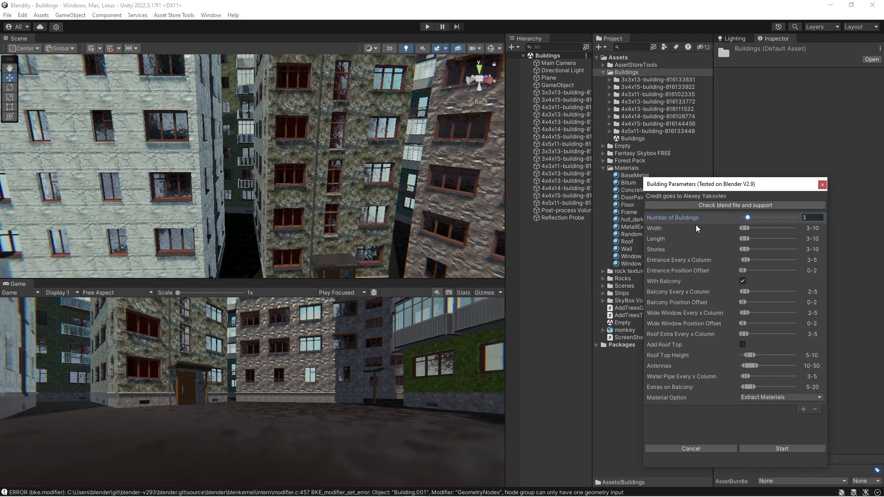
{"action": "mouse_move", "coordinate": [748, 231]}
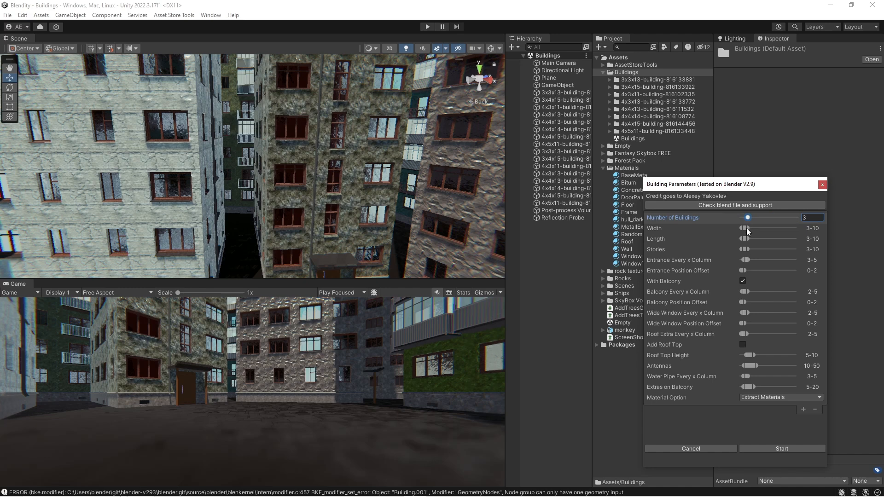
{"action": "mouse_move", "coordinate": [655, 232]}
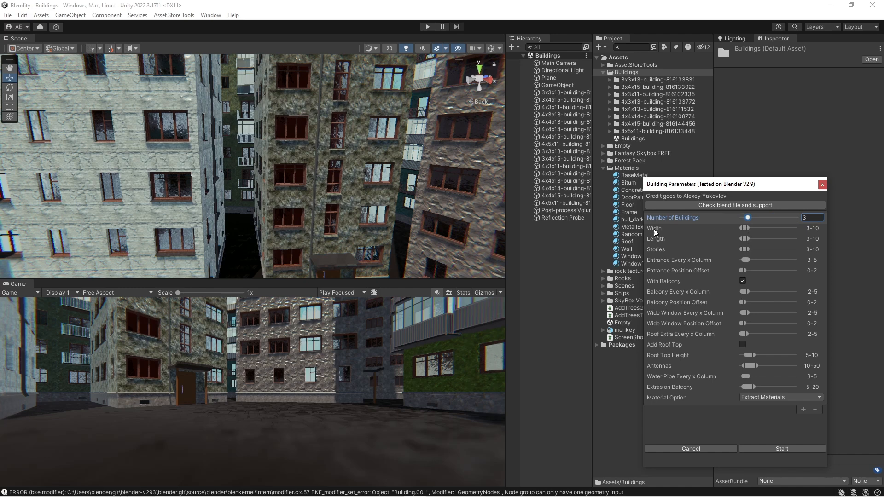
{"action": "mouse_move", "coordinate": [263, 239]}
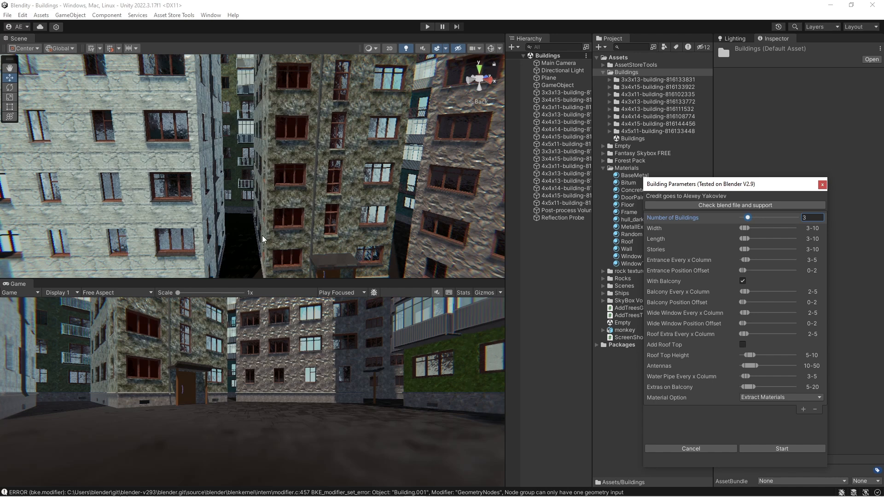
{"action": "mouse_move", "coordinate": [268, 219]}
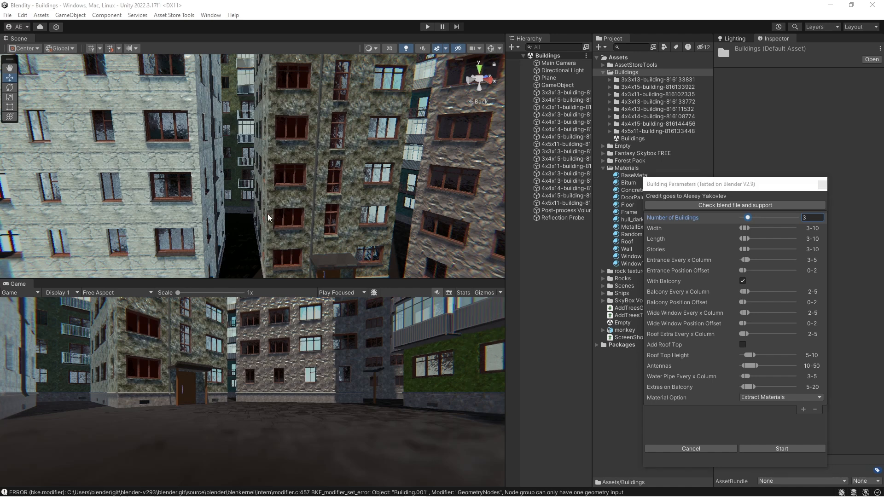
{"action": "mouse_move", "coordinate": [836, 184]}
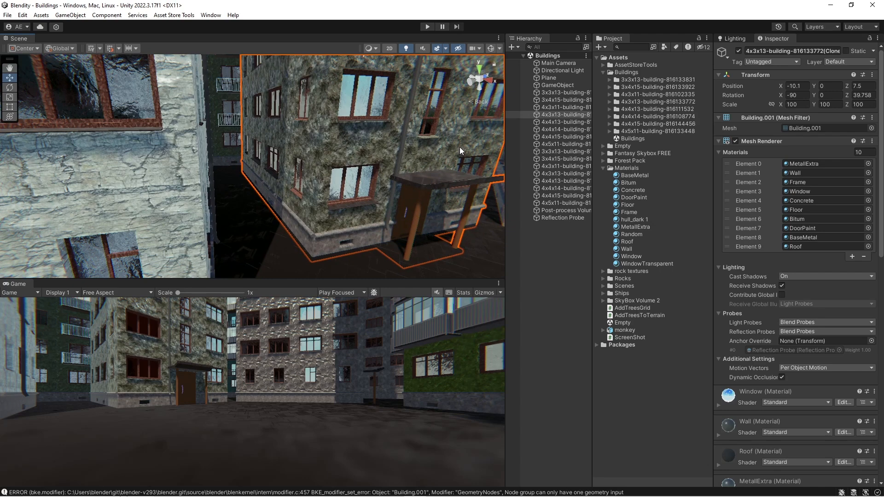
{"action": "mouse_move", "coordinate": [433, 188]}
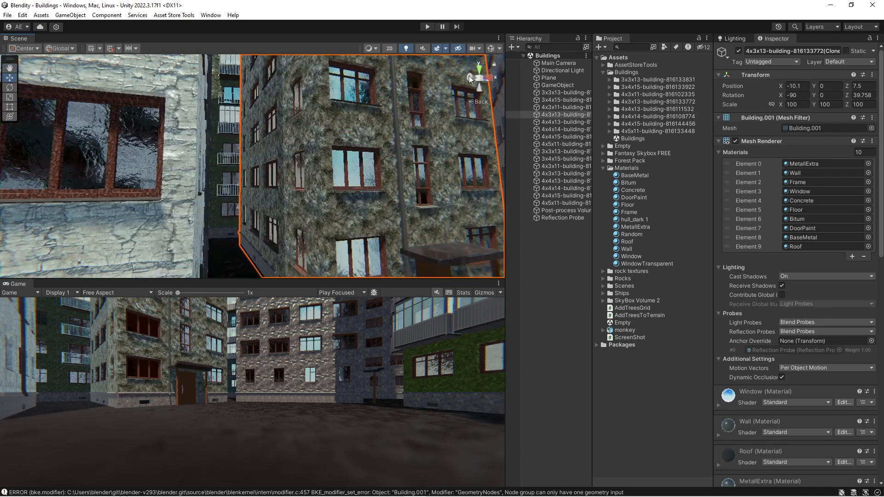
{"action": "right_click", "coordinate": [624, 72]}
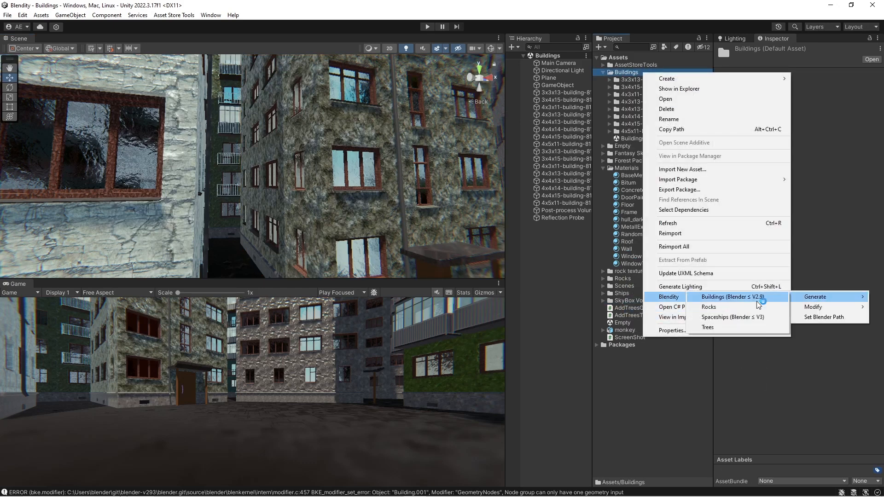
Reopen Building Parameters, now set to one building with width range 18–62
{"action": "left_click", "coordinate": [813, 296]}
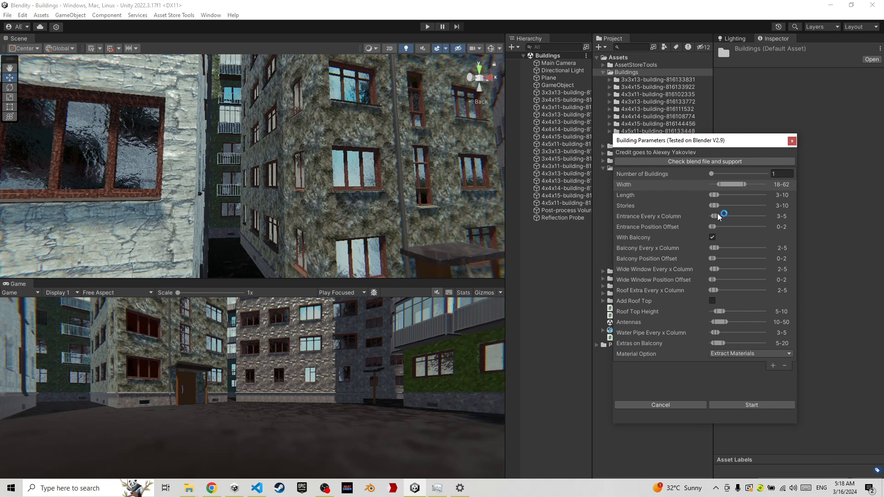
{"action": "mouse_move", "coordinate": [677, 222]}
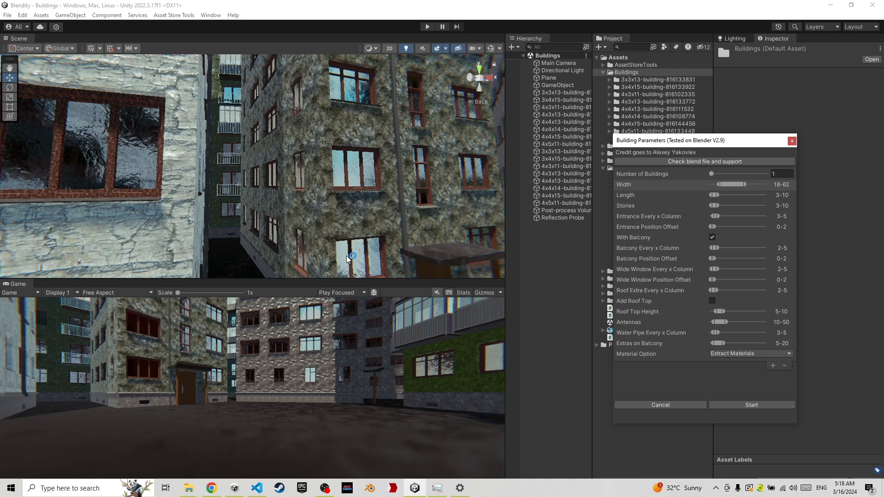
{"action": "mouse_move", "coordinate": [383, 273]}
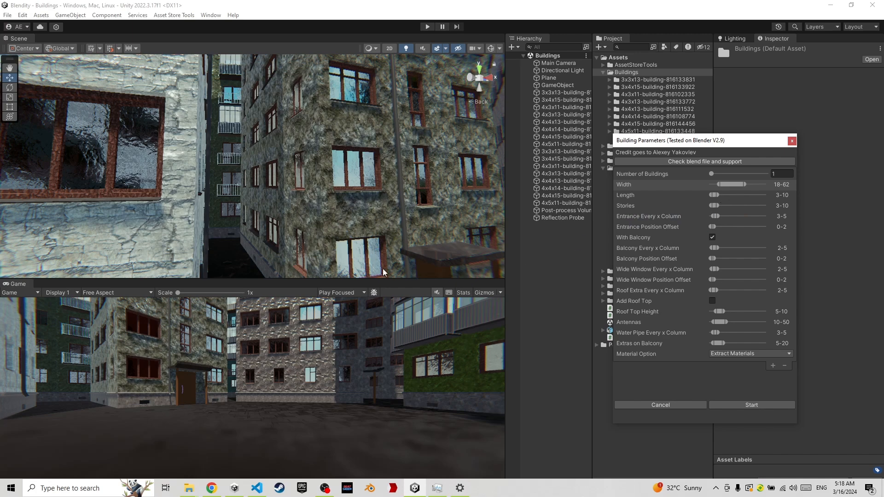
{"action": "mouse_move", "coordinate": [390, 252]}
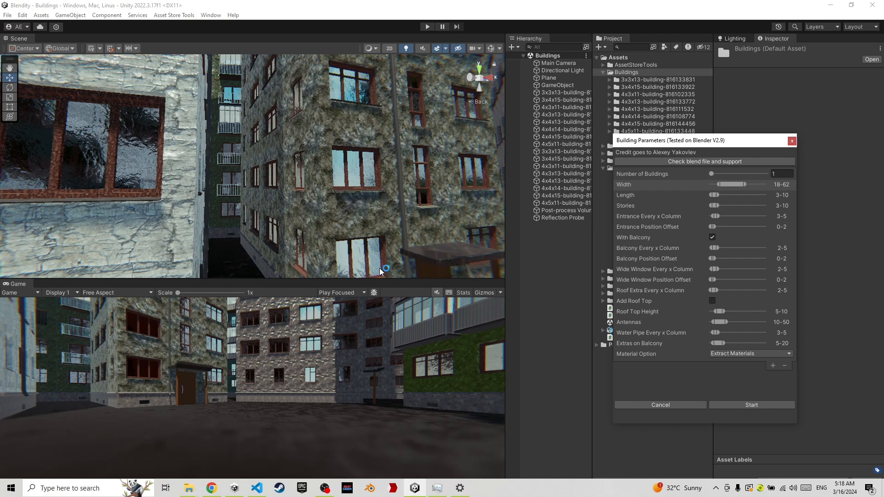
{"action": "mouse_move", "coordinate": [673, 207]}
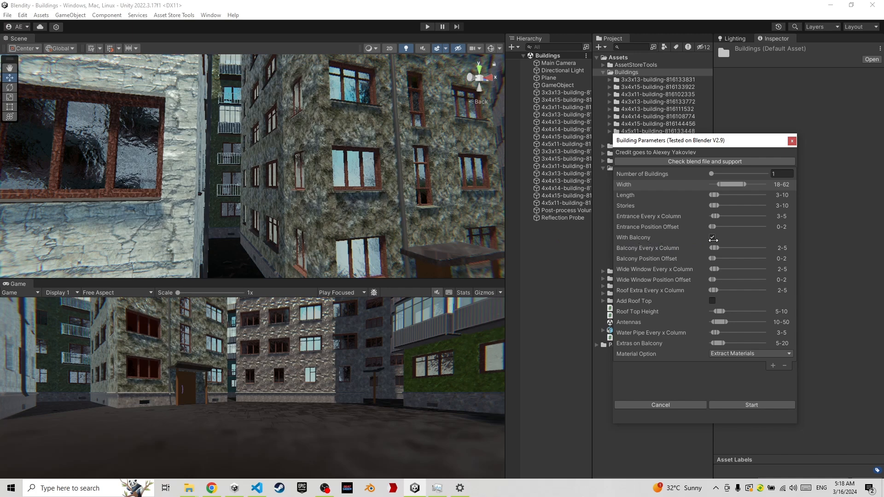
{"action": "left_click", "coordinate": [711, 237]}
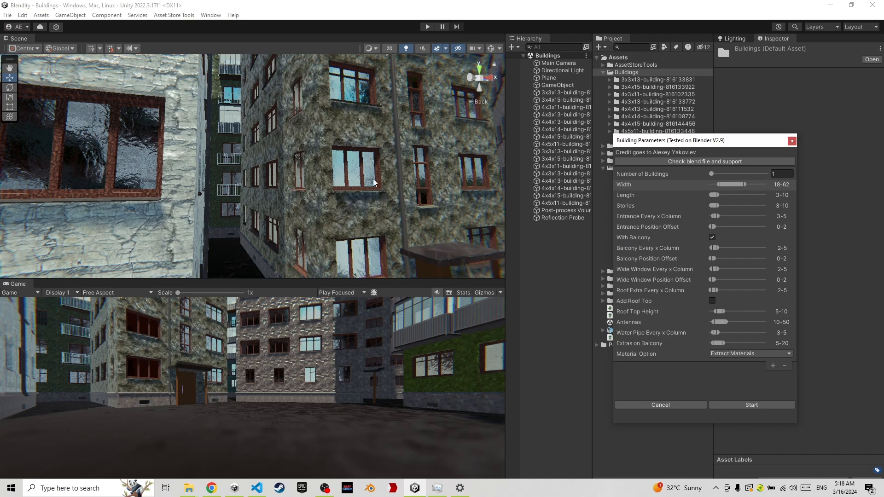
{"action": "mouse_move", "coordinate": [727, 261]}
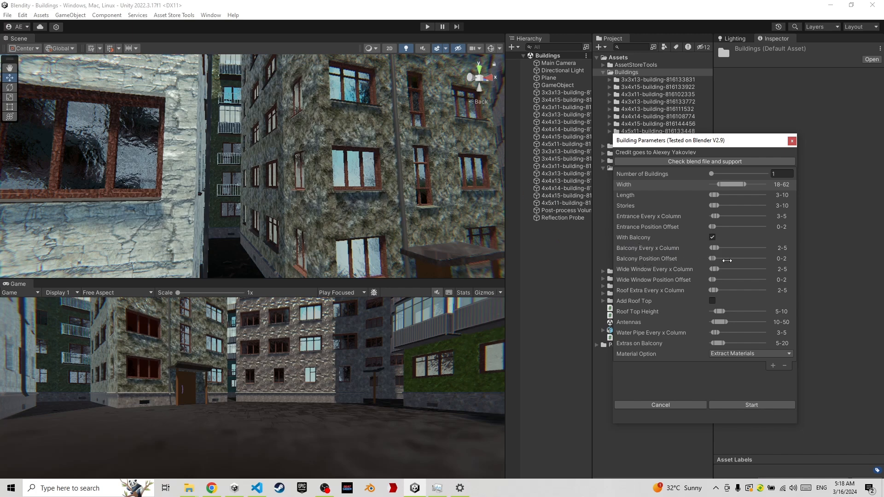
{"action": "mouse_move", "coordinate": [411, 226]}
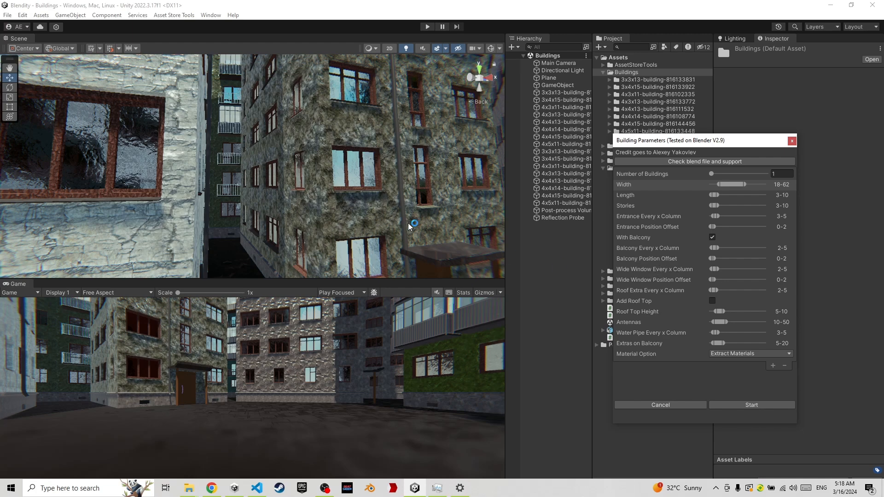
{"action": "mouse_move", "coordinate": [668, 286]}
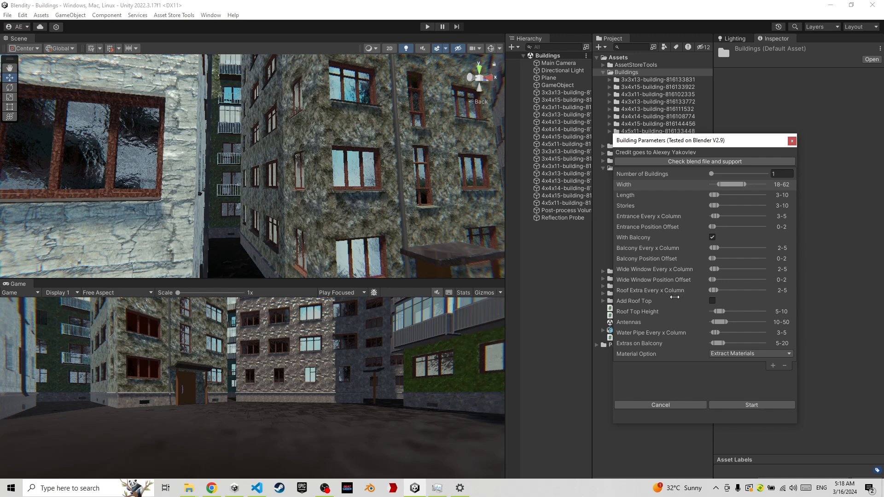
{"action": "mouse_move", "coordinate": [424, 196]}
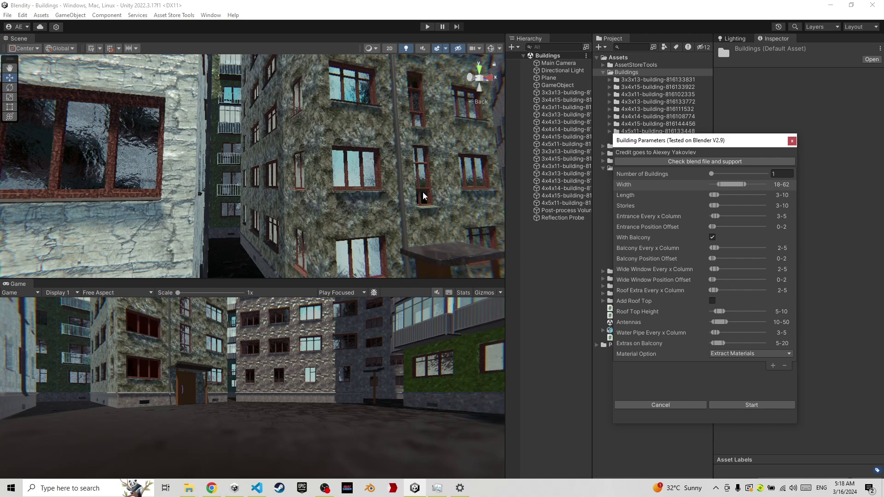
{"action": "mouse_move", "coordinate": [641, 304]}
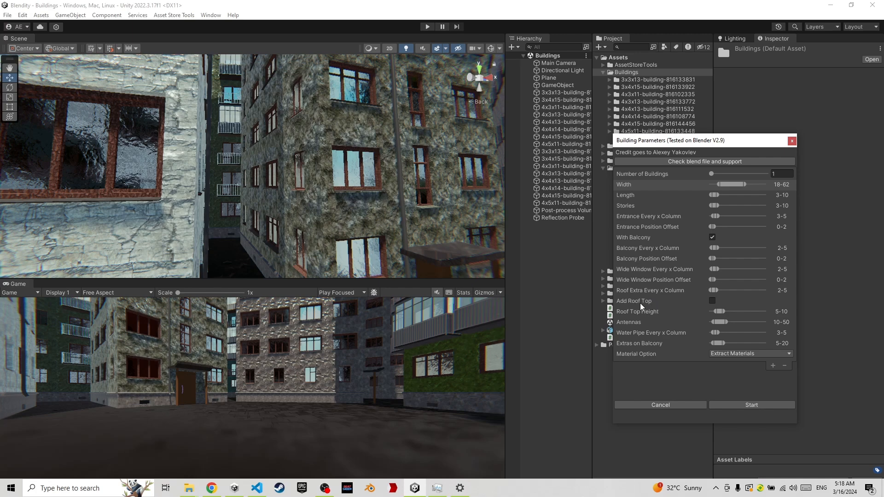
{"action": "mouse_move", "coordinate": [671, 309]}
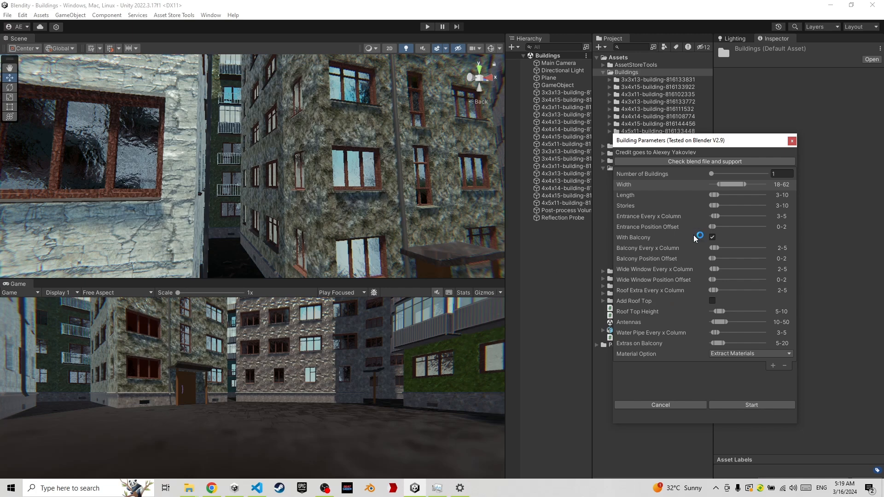
{"action": "mouse_move", "coordinate": [643, 289]}
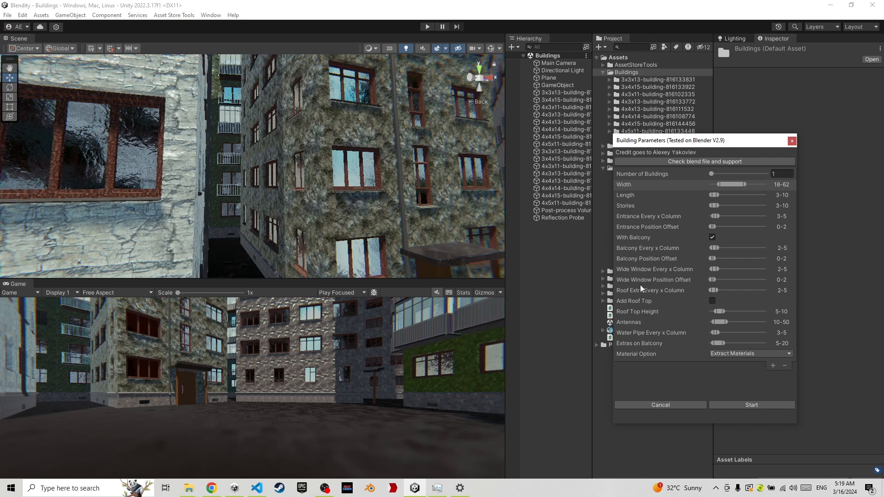
{"action": "mouse_move", "coordinate": [626, 307]}
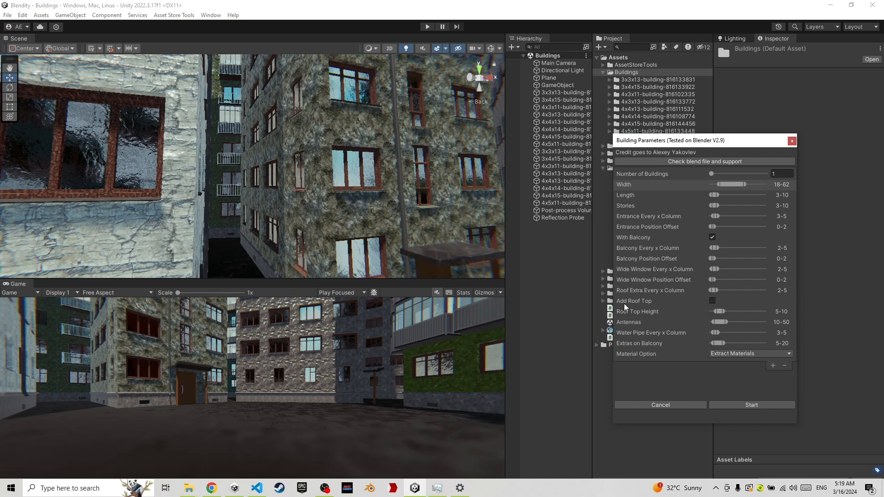
{"action": "mouse_move", "coordinate": [729, 315]}
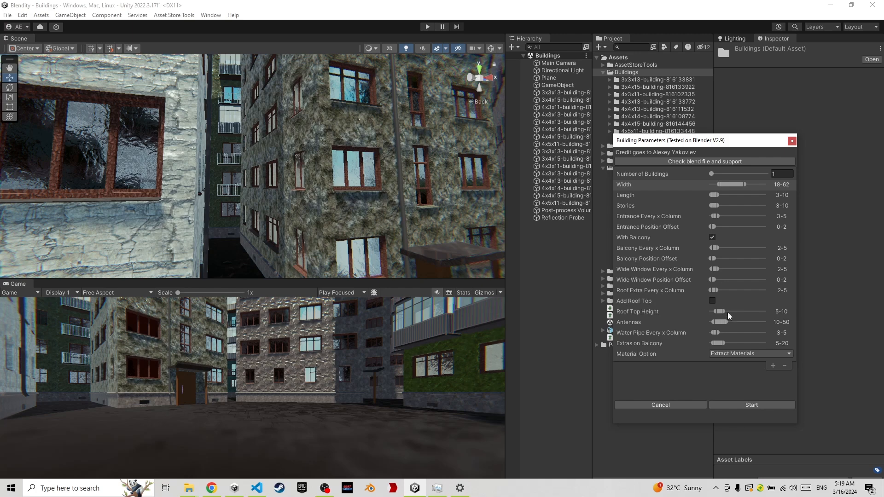
{"action": "mouse_move", "coordinate": [724, 327]}
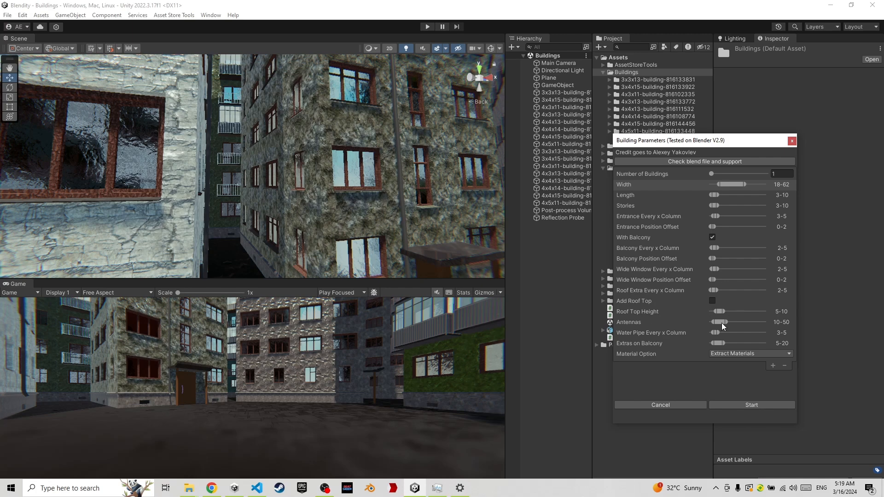
{"action": "mouse_move", "coordinate": [643, 343]}
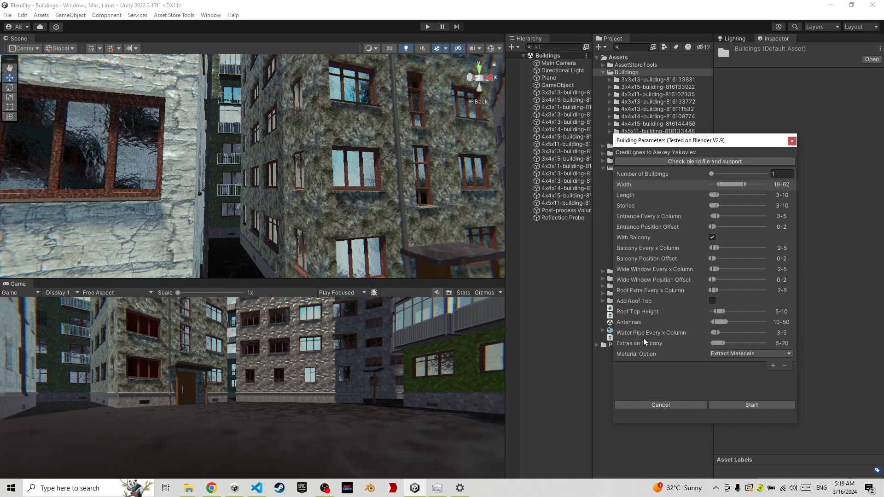
{"action": "mouse_move", "coordinate": [398, 113]}
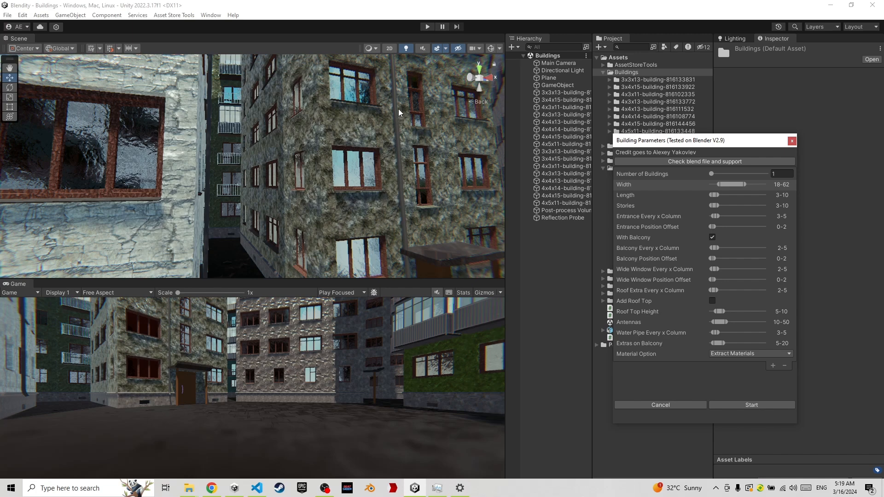
{"action": "mouse_move", "coordinate": [639, 352]}
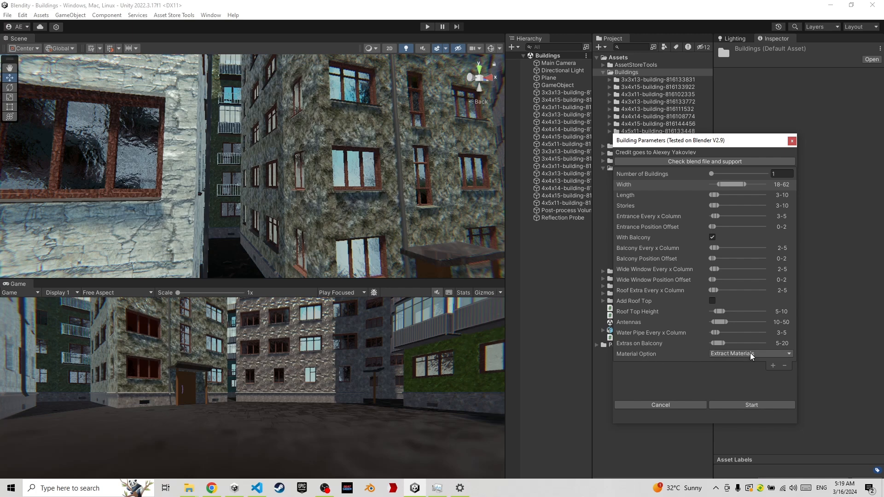
Expand the Material Option list showing Extract Materials and Search and Remap
{"action": "left_click", "coordinate": [749, 353]}
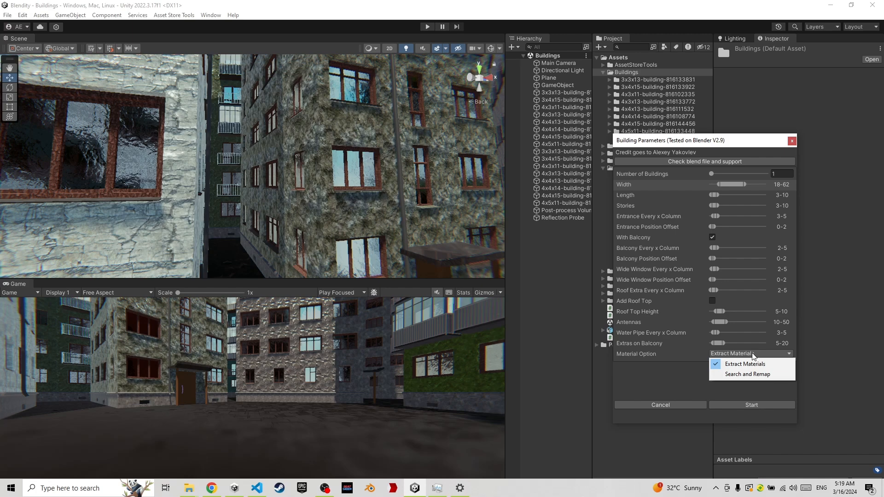
{"action": "mouse_move", "coordinate": [752, 373]}
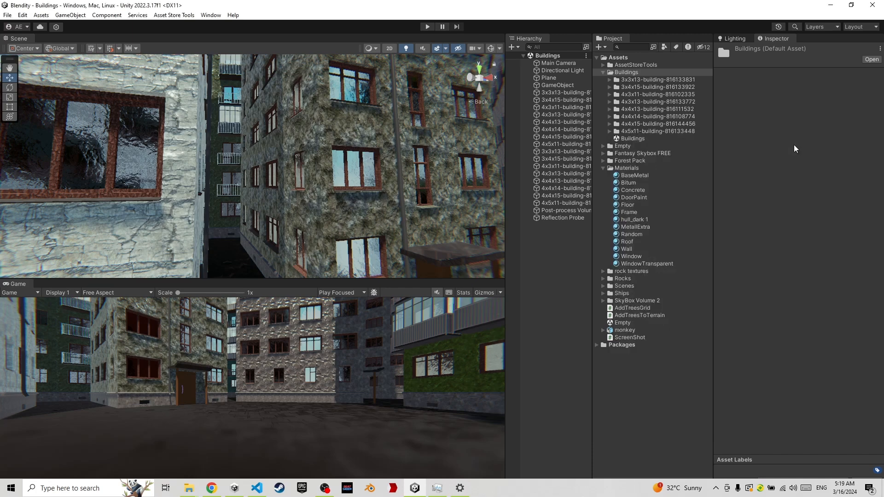
Preview the first building's model in 3D Viewer and show its remapped material import settings
{"action": "left_click", "coordinate": [626, 72]}
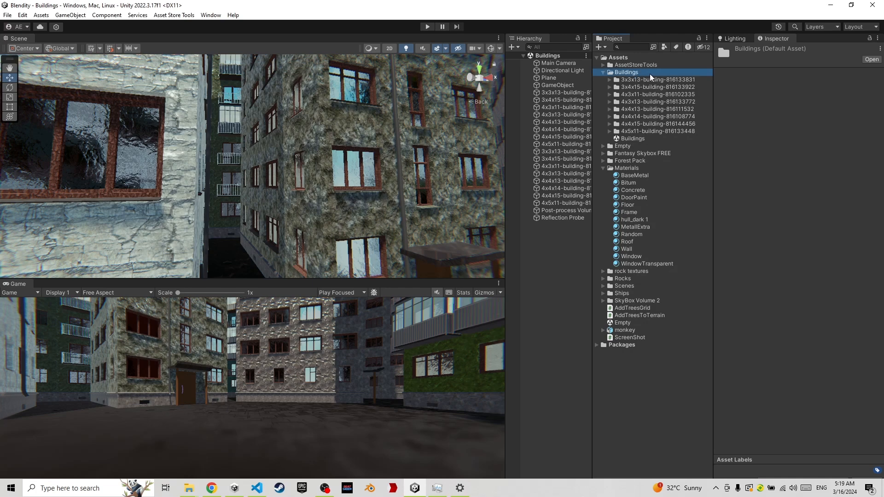
{"action": "mouse_move", "coordinate": [613, 81]}
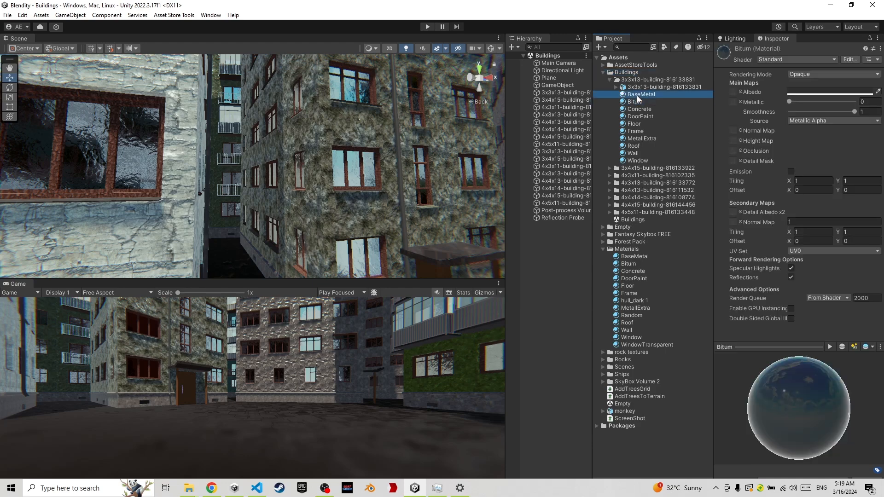
{"action": "double_click", "coordinate": [664, 86]}
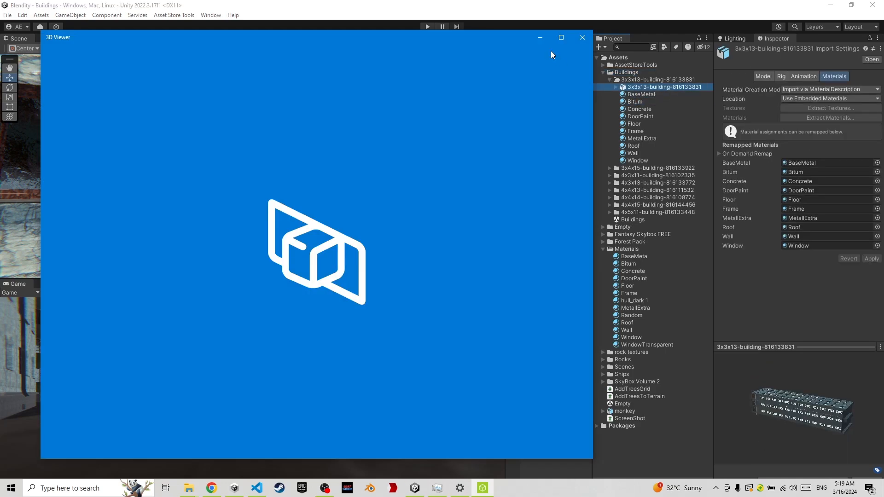
{"action": "left_click", "coordinate": [582, 37]}
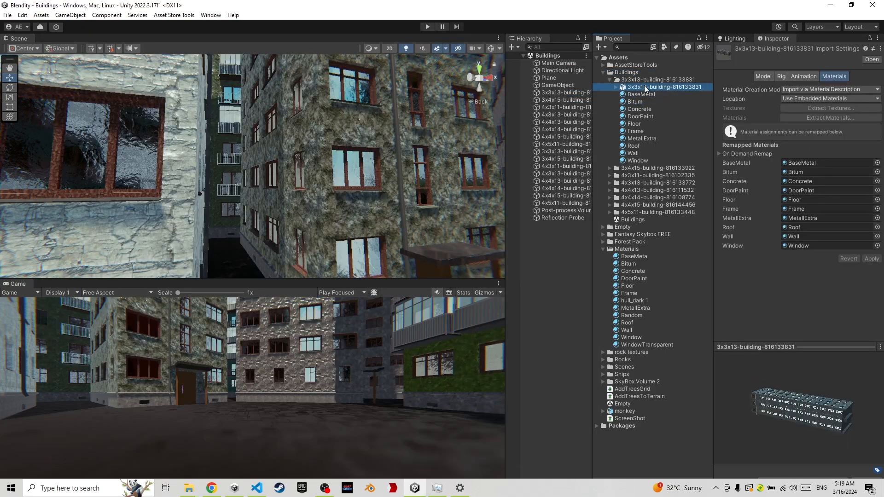
{"action": "left_click", "coordinate": [642, 94]}
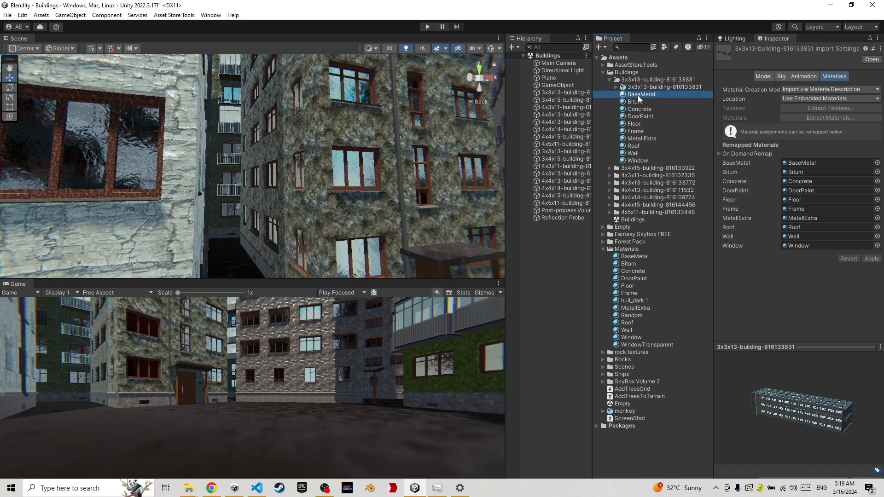
Inspect the Window, BaseMetal, Wall, Floor and MetallExtra materials in the Inspector
{"action": "left_click", "coordinate": [637, 160]}
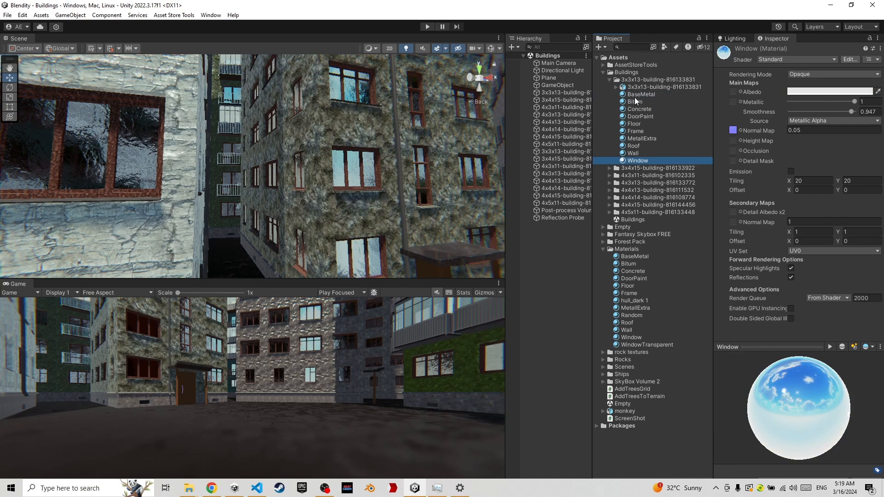
{"action": "mouse_move", "coordinate": [637, 101]}
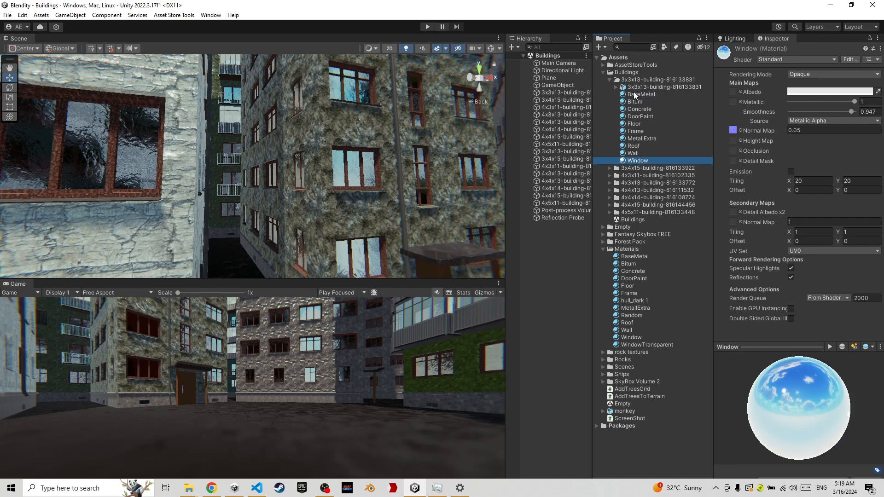
{"action": "left_click", "coordinate": [641, 94]}
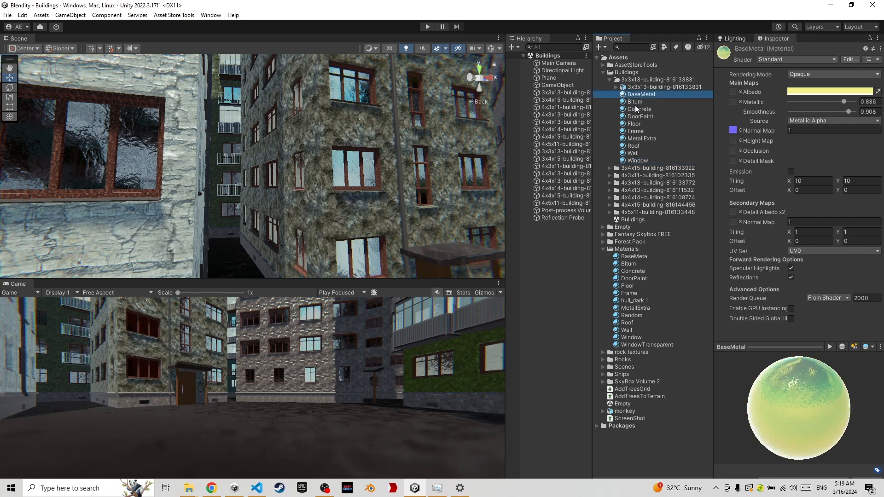
{"action": "left_click", "coordinate": [634, 153]}
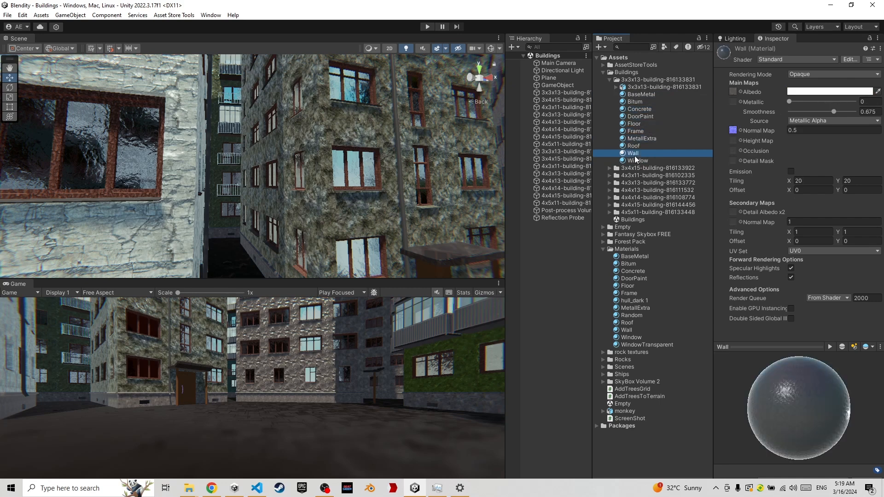
{"action": "mouse_move", "coordinate": [651, 91]}
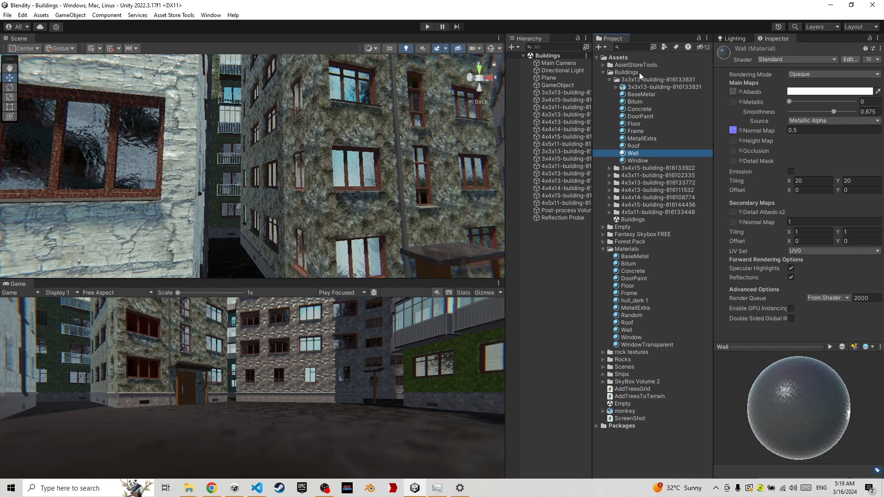
{"action": "left_click", "coordinate": [641, 94]}
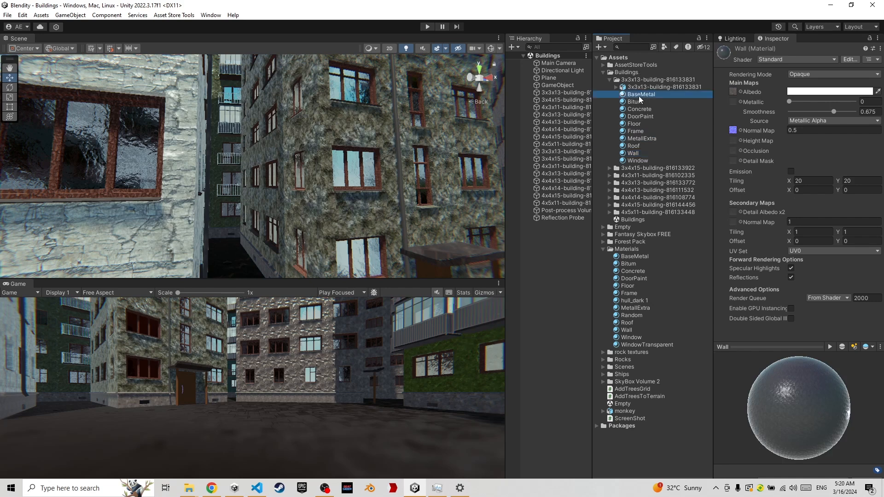
{"action": "left_click", "coordinate": [641, 138]}
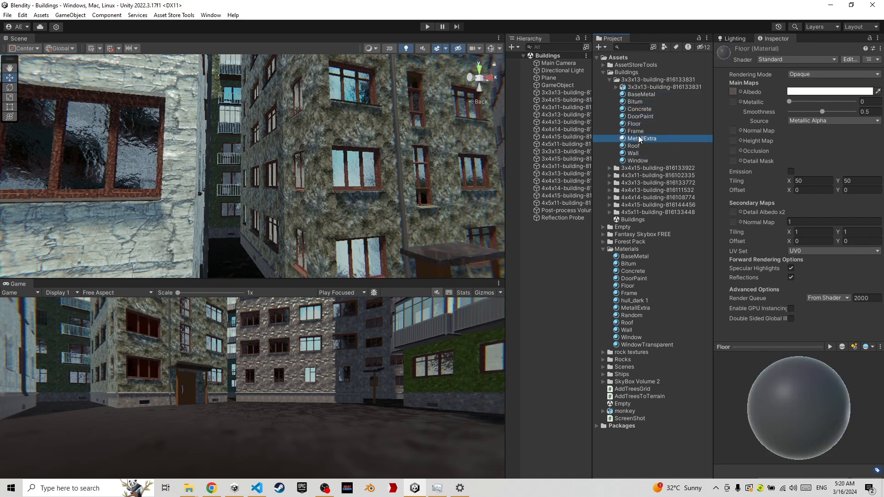
{"action": "left_click", "coordinate": [641, 138]}
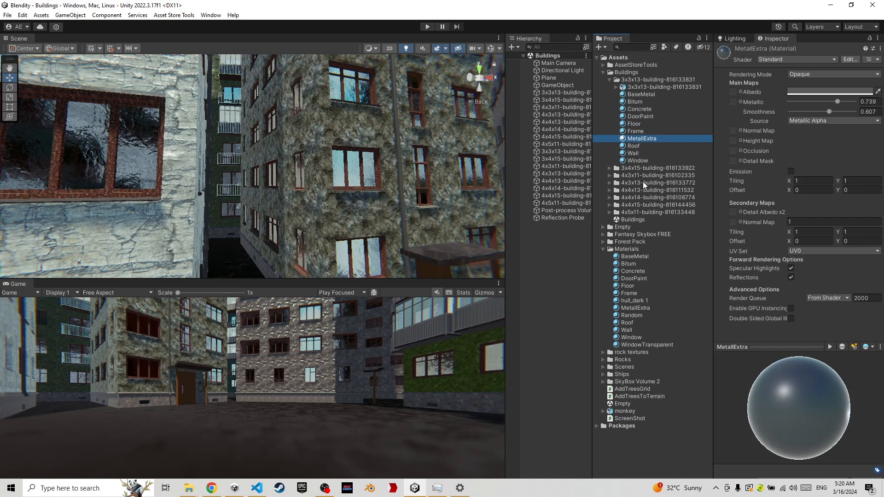